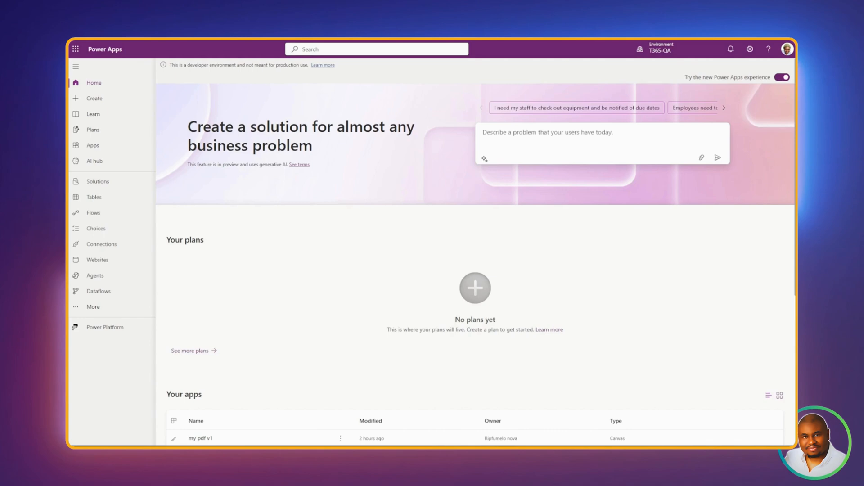
mouse_move(362, 318)
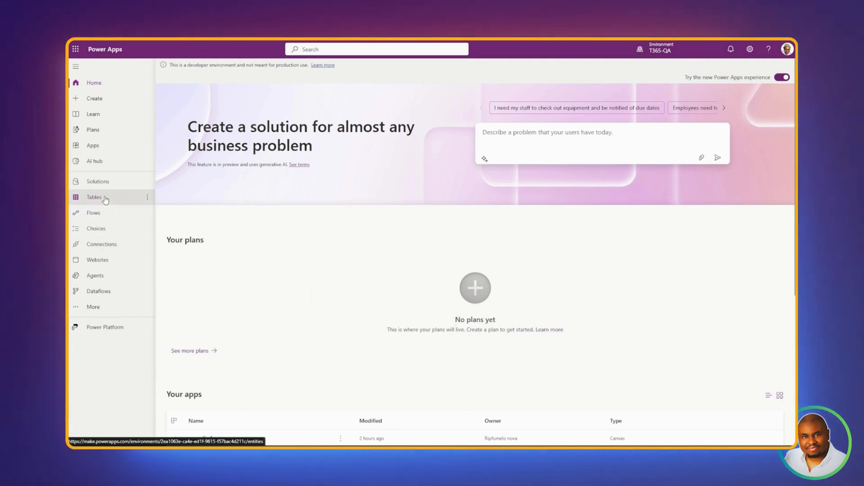
Step: Open the Contact table from the Tables list and start its Row summary prompt editor
left_click(94, 197)
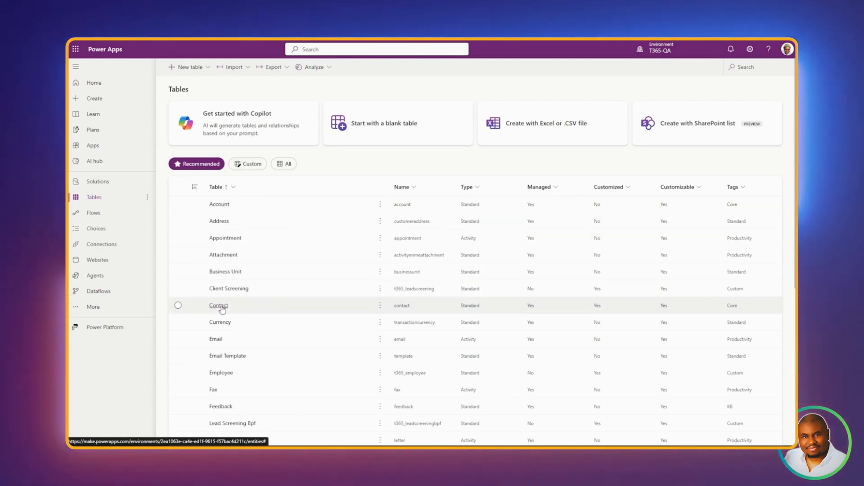
left_click(178, 305)
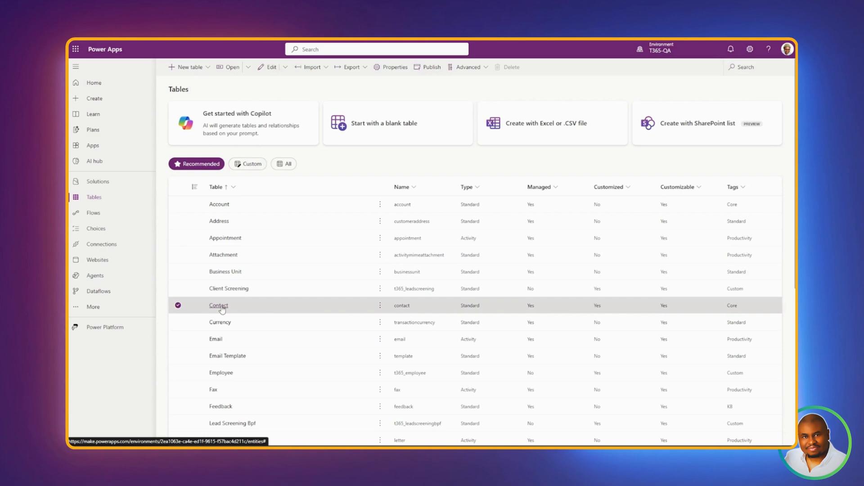
left_click(218, 305)
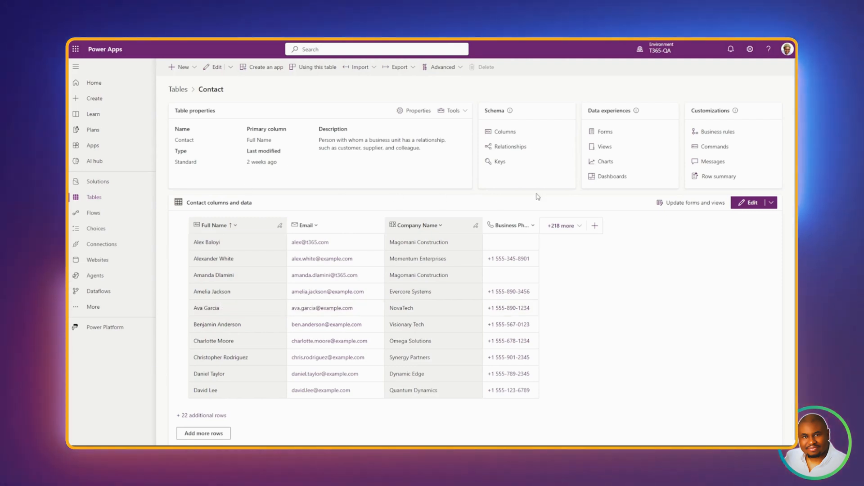
left_click(719, 177)
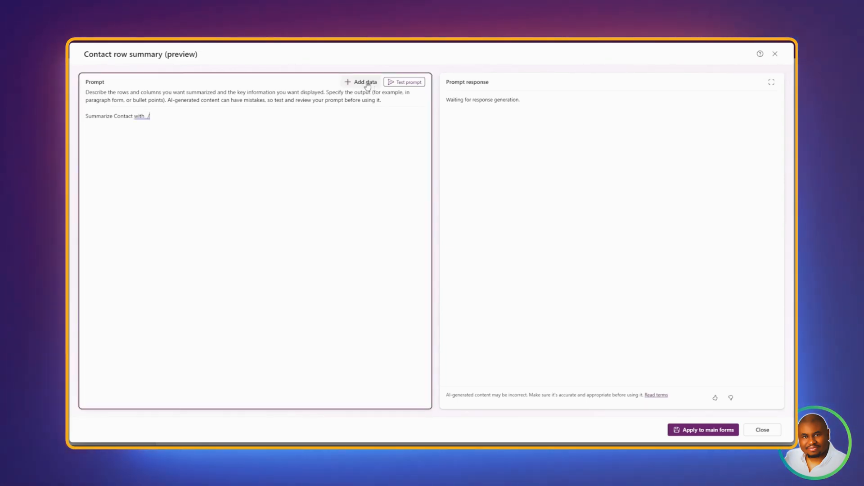
Step: Insert Contact Full Name, Mobile Phone, Address 1: City and State/Province into the summary prompt via /
type("/")
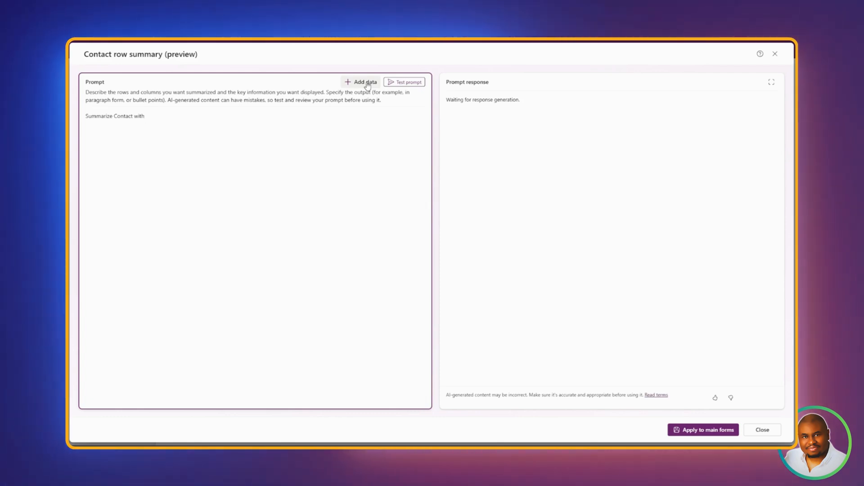
type("/")
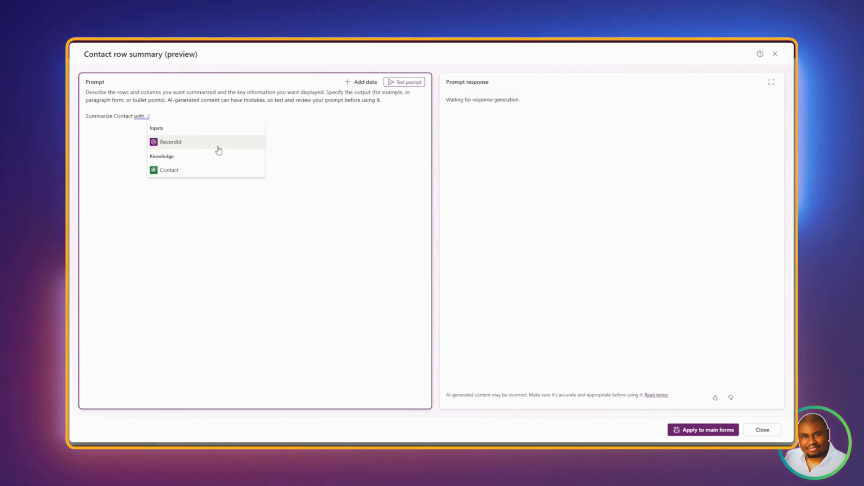
left_click(168, 171)
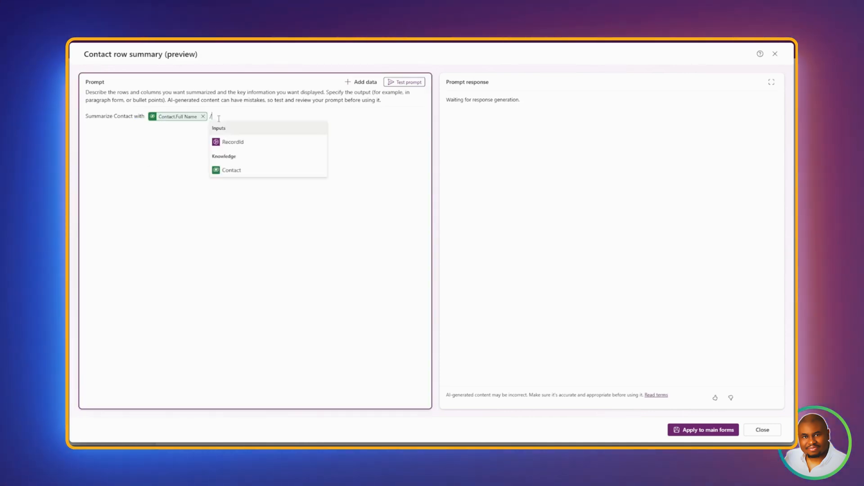
left_click(231, 170)
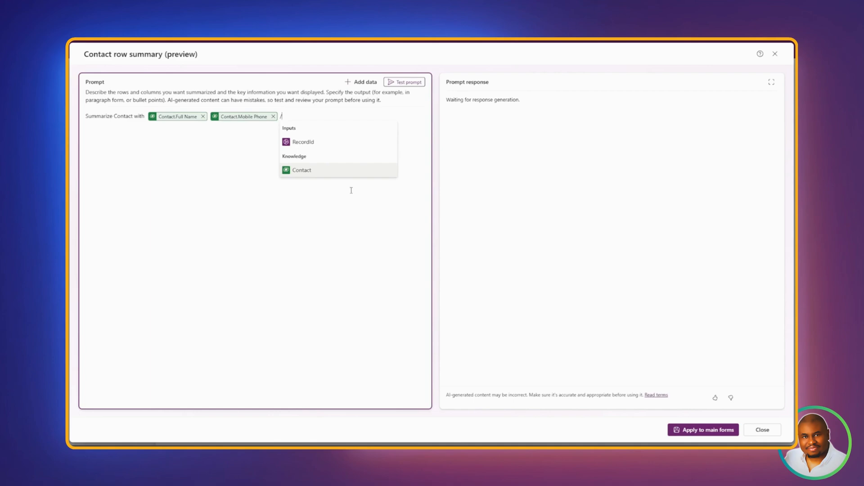
left_click(301, 170)
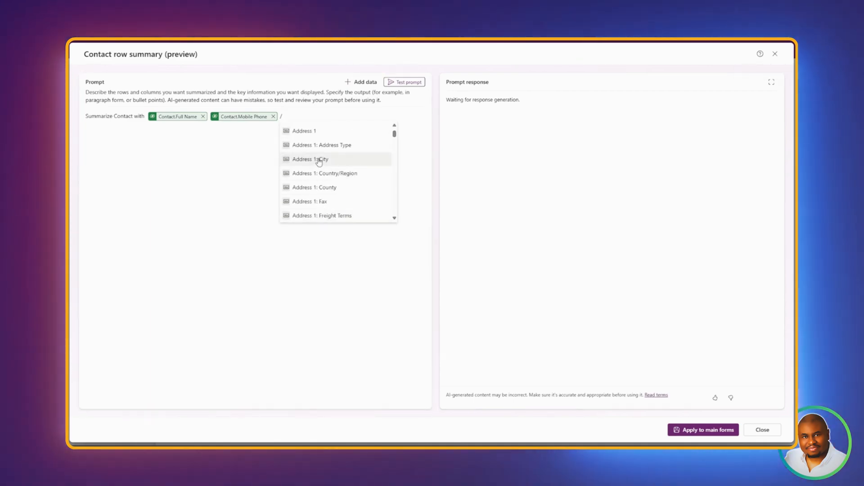
left_click(310, 158)
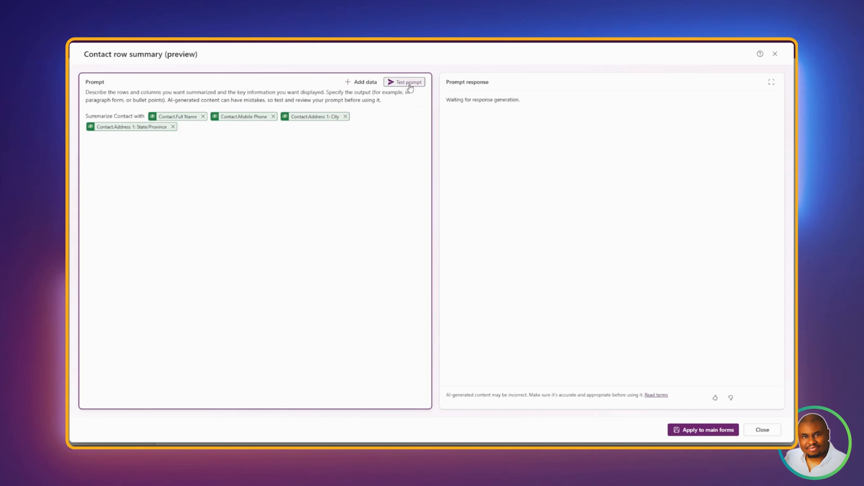
Step: Run Test prompt to get a sample summary with full name, Midrand, Gauteng and no mobile phone
left_click(405, 82)
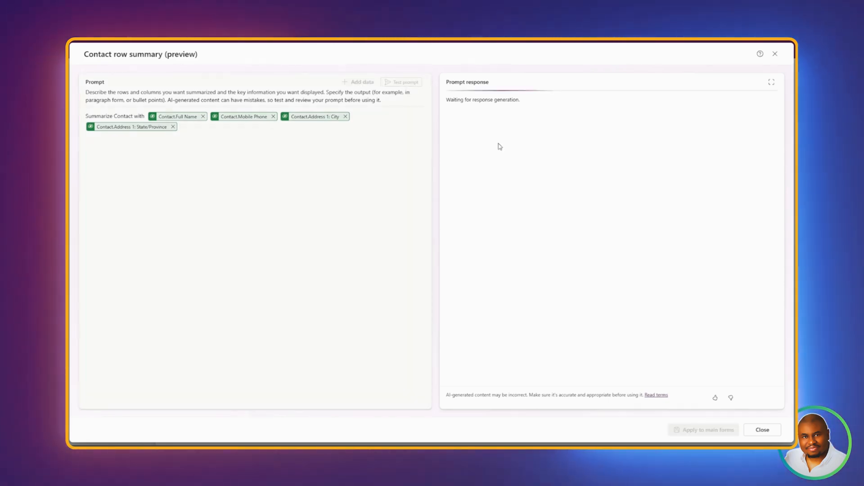
left_click(405, 82)
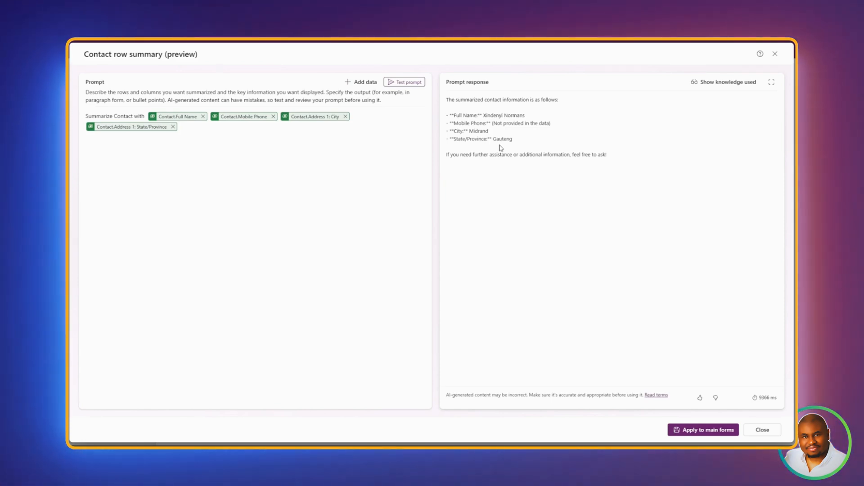
mouse_move(504, 134)
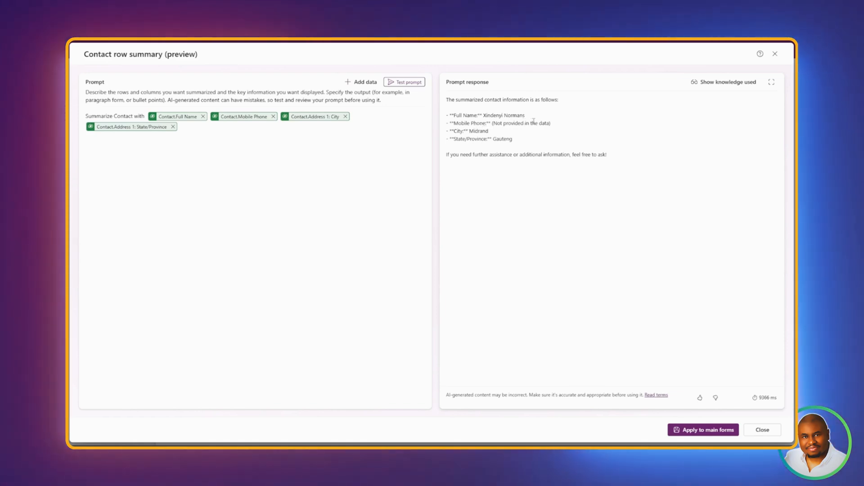
mouse_move(632, 229)
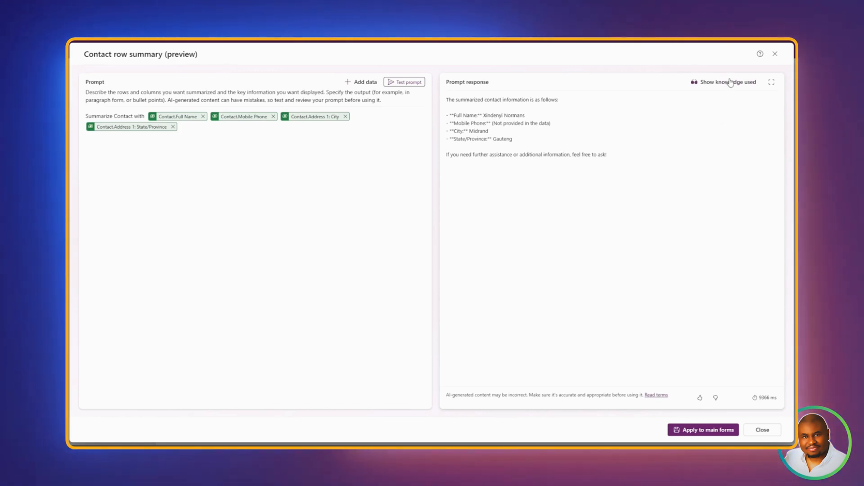
left_click(725, 82)
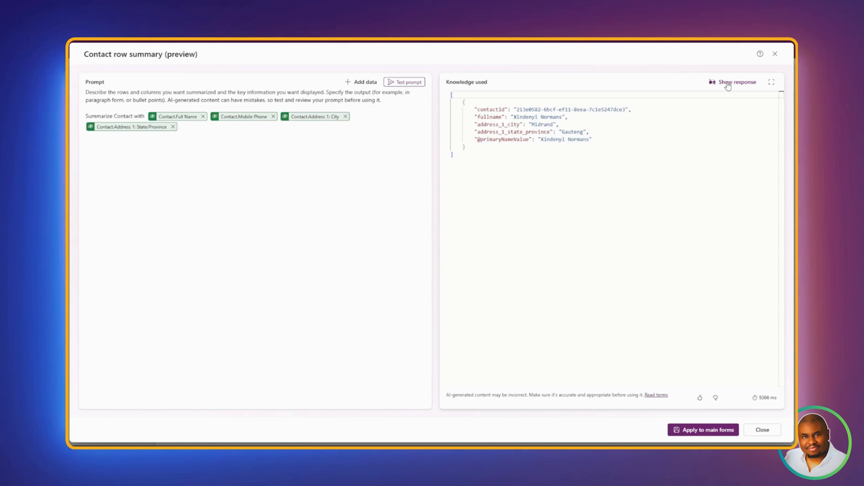
left_click(738, 82)
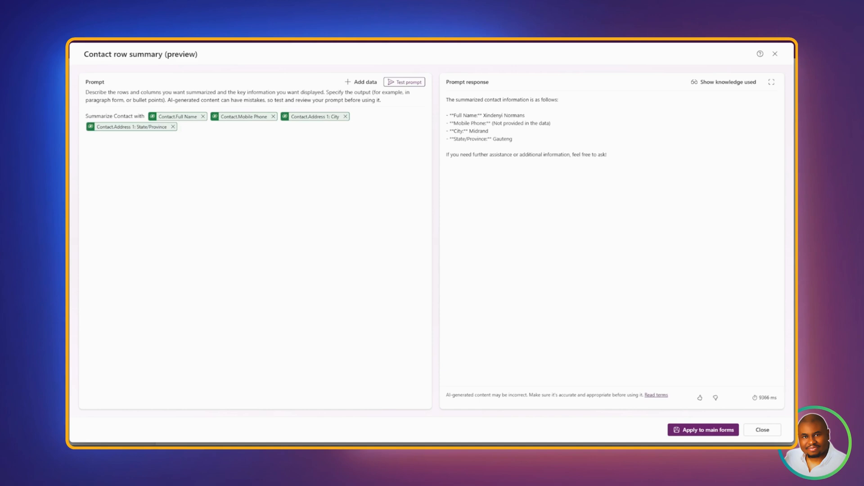
Step: Apply the Contact row summary to all main forms and close the editor
left_click(703, 430)
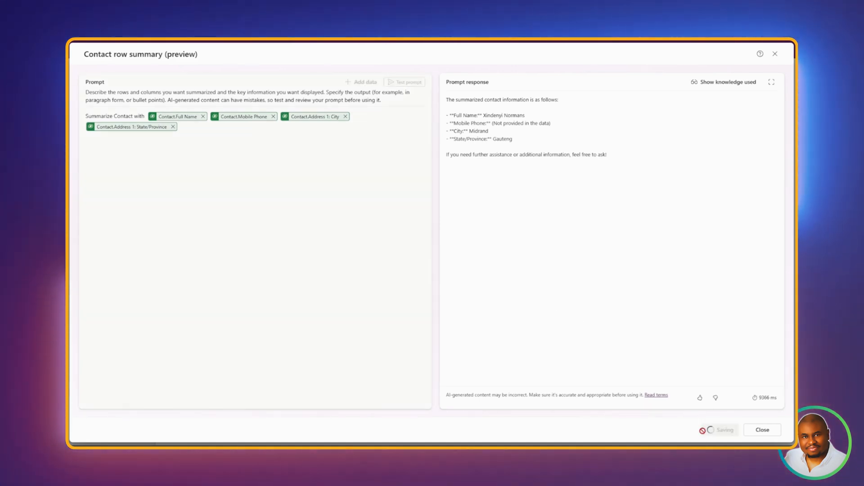
left_click(718, 431)
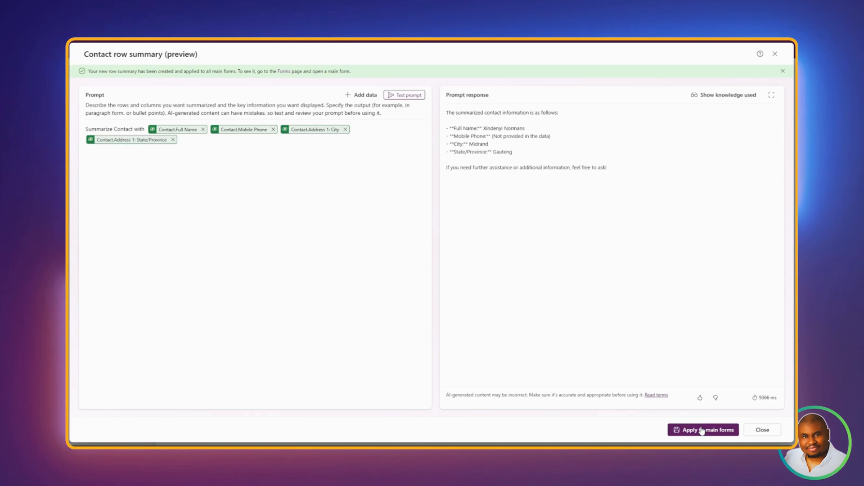
left_click(704, 430)
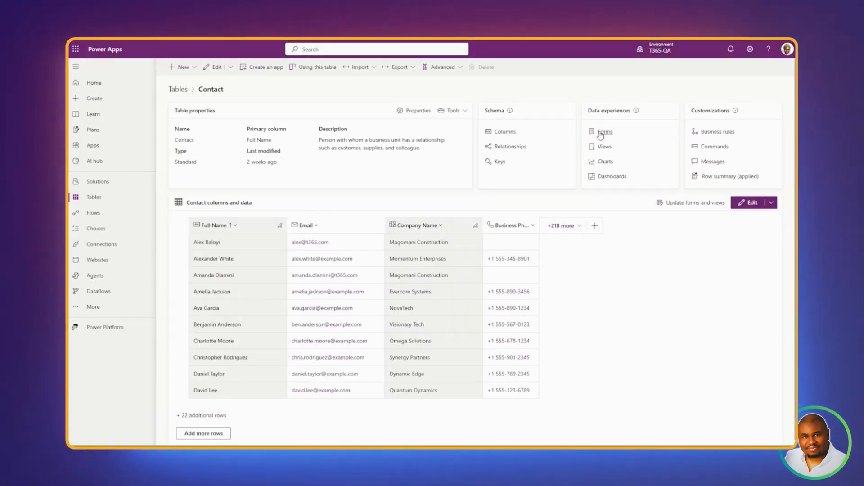
mouse_move(636, 120)
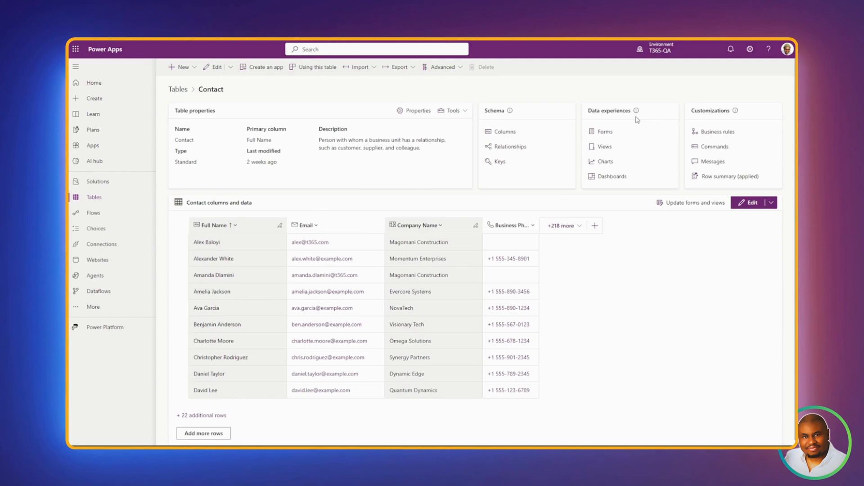
Step: Review the Contact table's forms under Data experiences
left_click(604, 131)
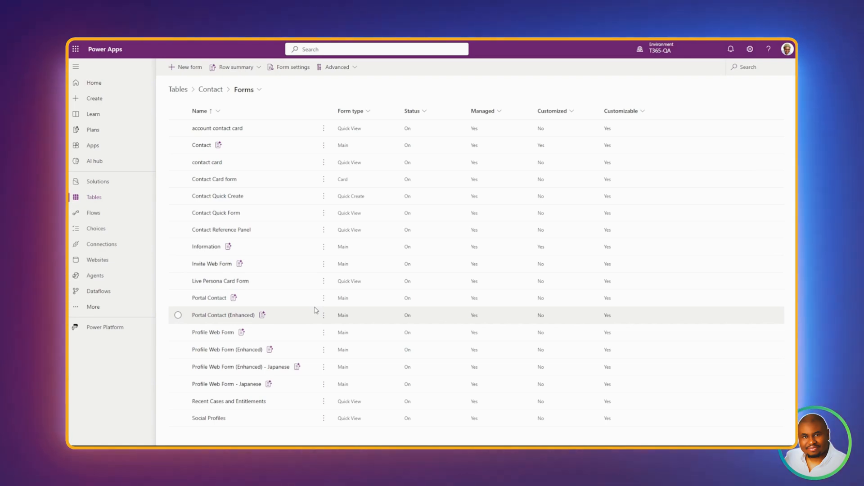
mouse_move(216, 326)
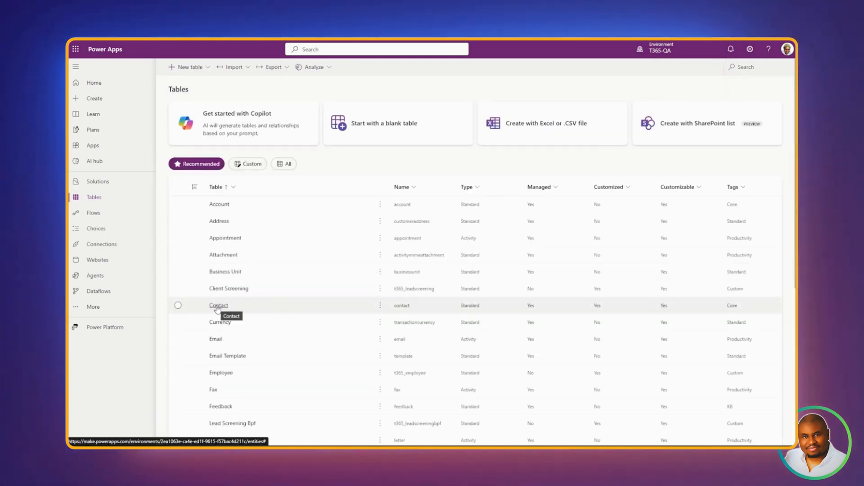
Step: Reopen the Contact row summary prompt and insert Contact.Job Title after Full Name
left_click(219, 305)
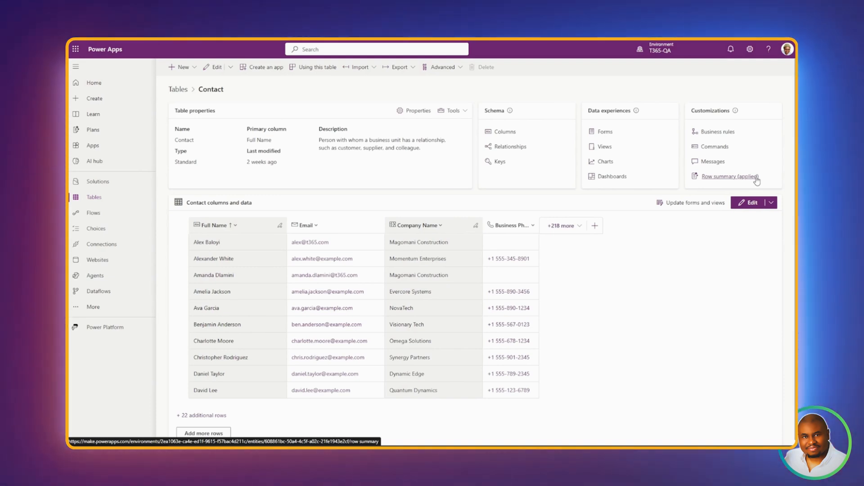
left_click(726, 176)
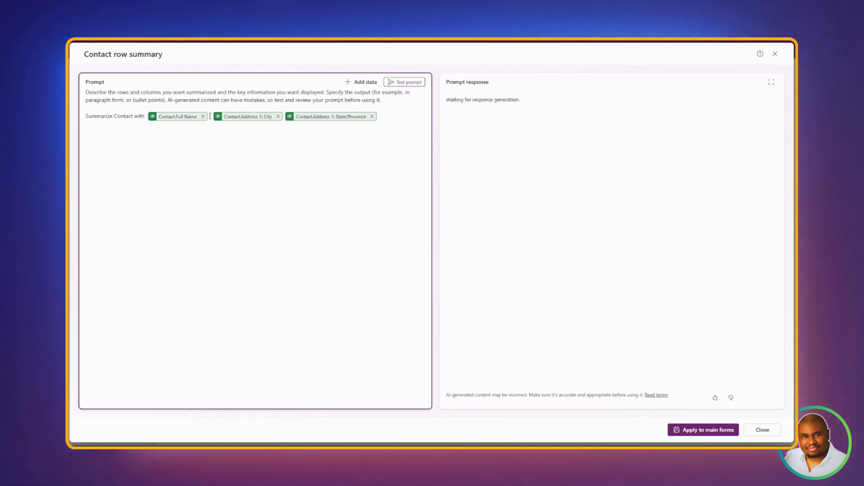
left_click(210, 116)
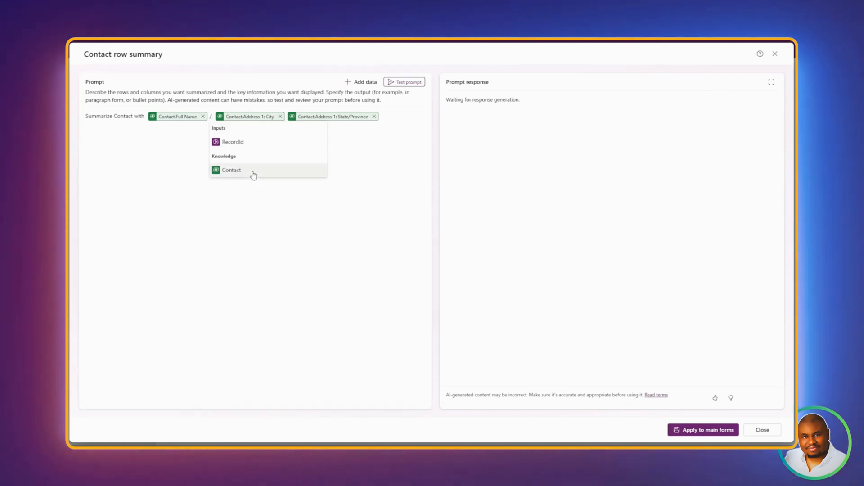
left_click(231, 170)
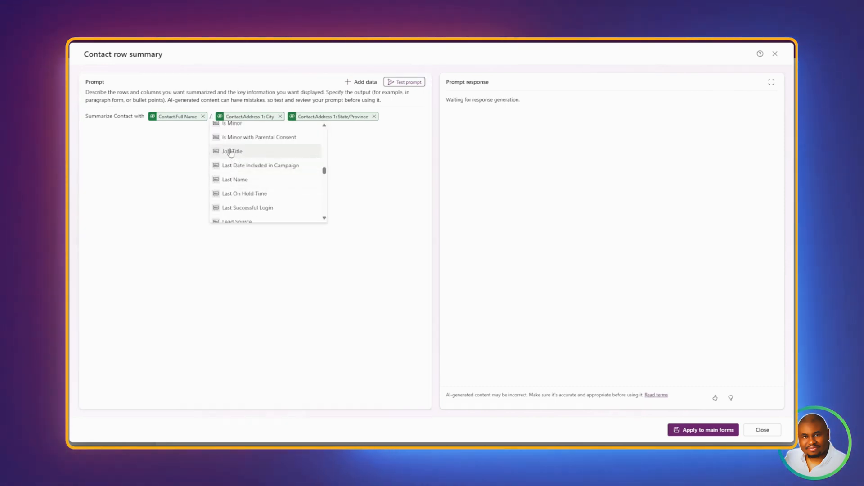
left_click(232, 151)
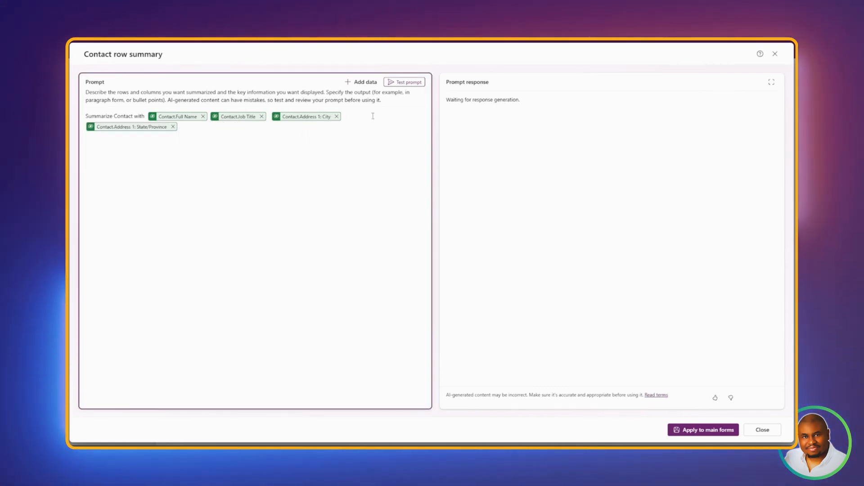
Step: Test the prompt for a Developer job-title result and re-apply it to all main forms
left_click(404, 82)
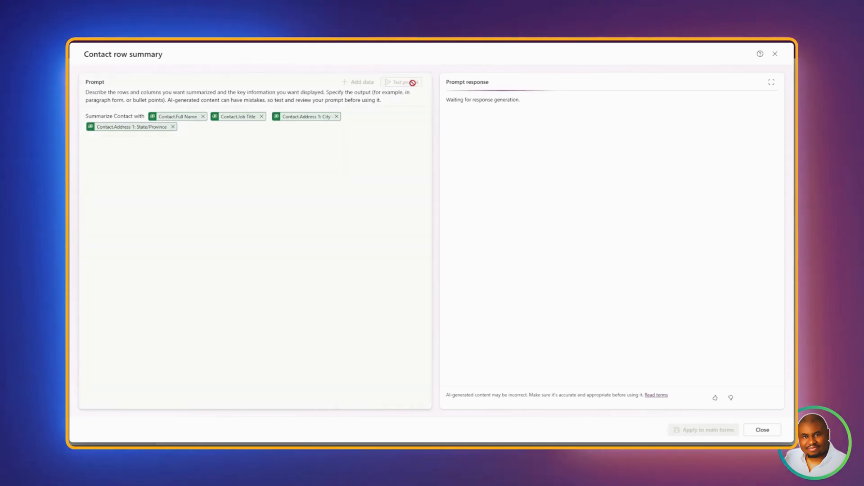
left_click(405, 82)
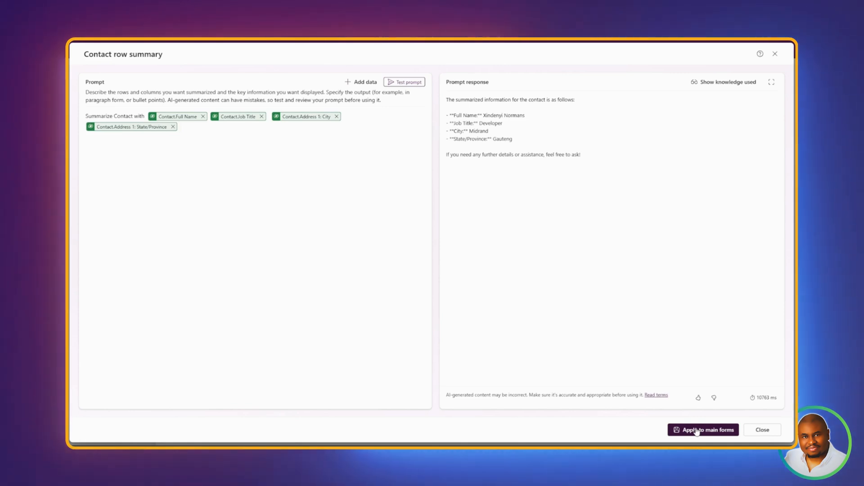
left_click(703, 429)
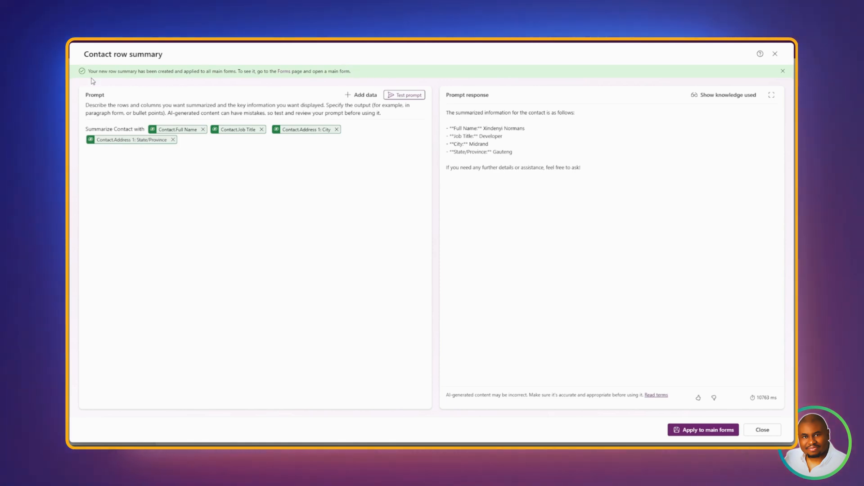
mouse_move(438, 80)
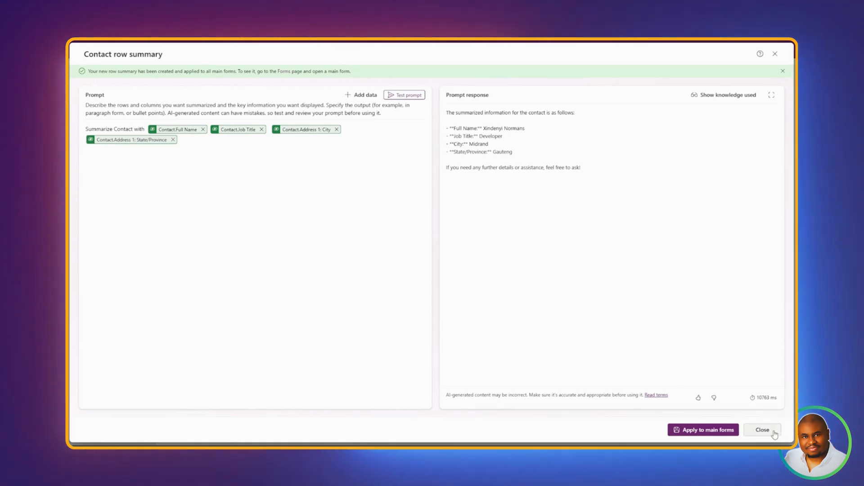
Step: From the Contact forms list, hide and then show the row summary on all main forms
left_click(763, 430)
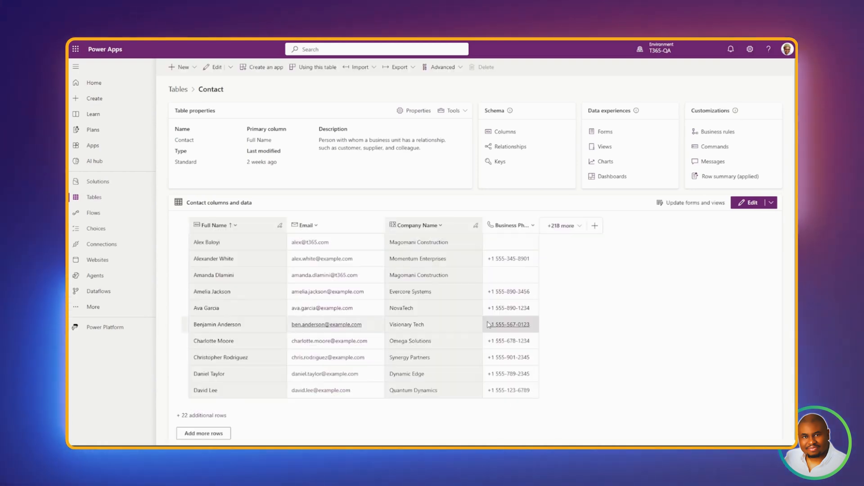
mouse_move(557, 174)
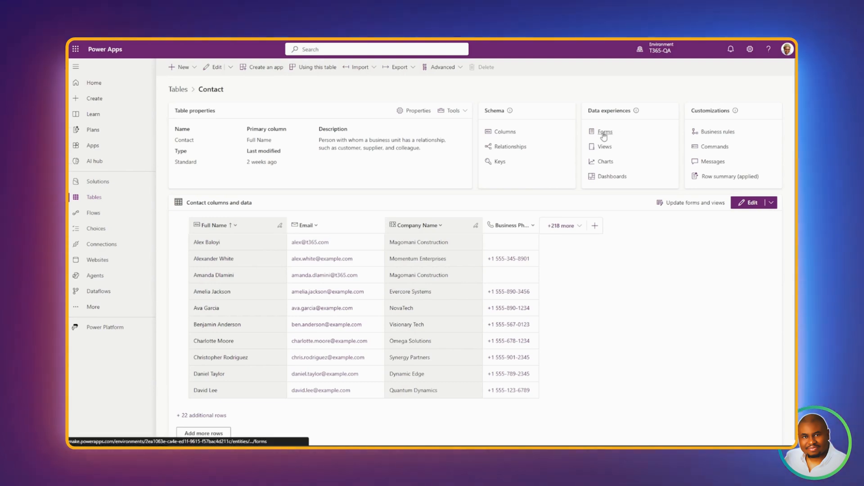
left_click(605, 131)
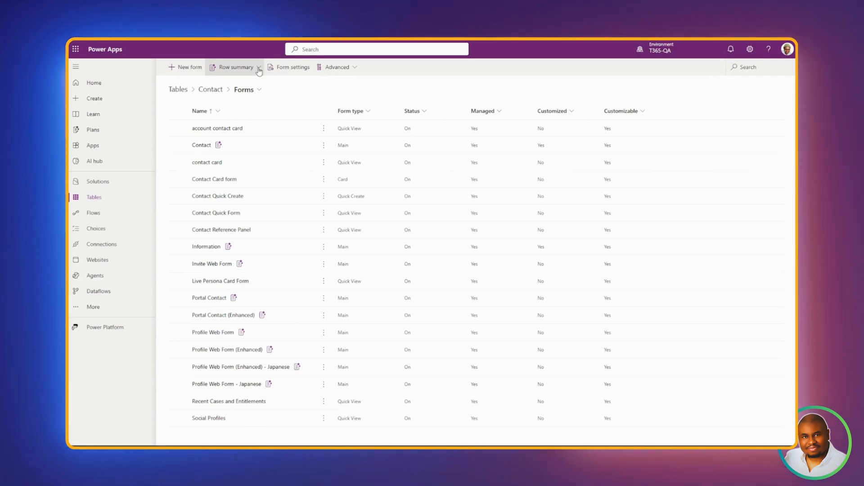
left_click(234, 67)
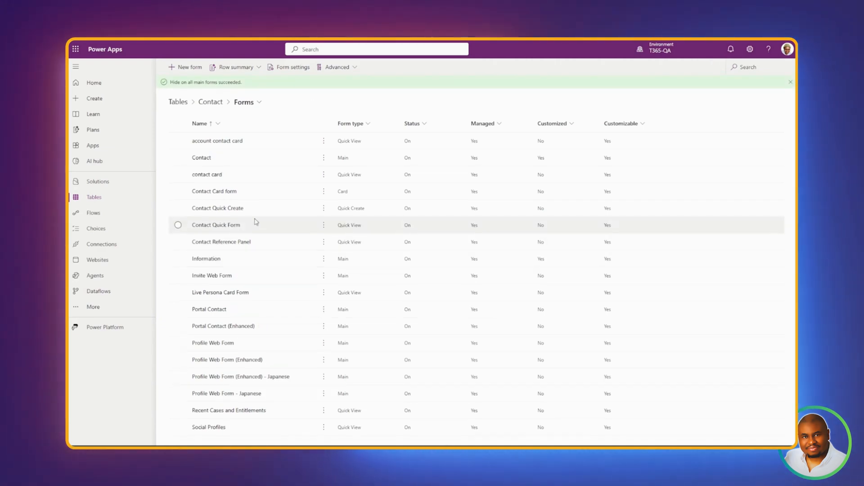
mouse_move(252, 174)
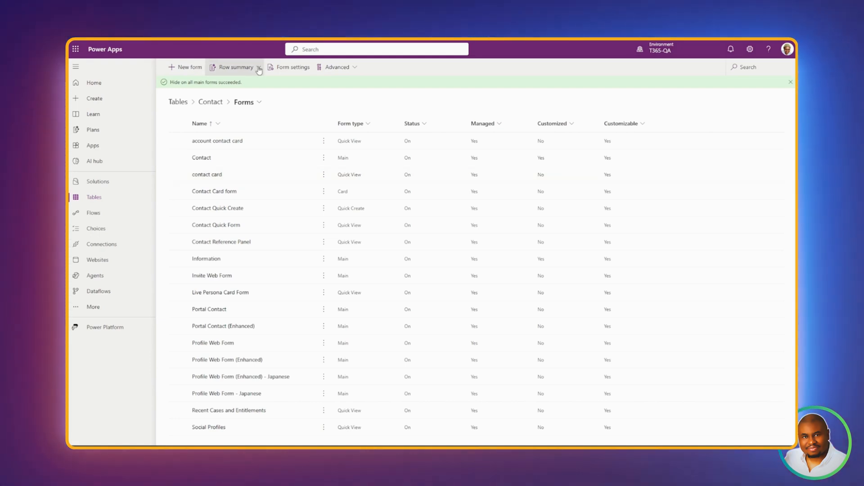
left_click(235, 67)
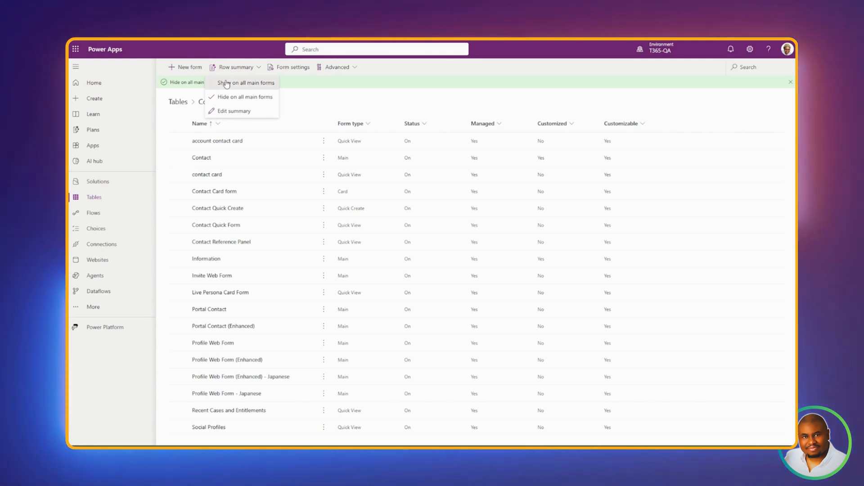
left_click(245, 83)
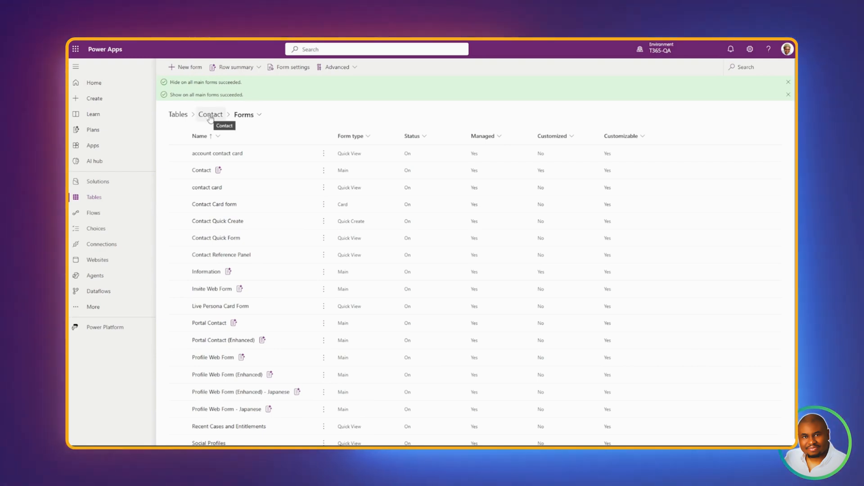
Step: Publish the Contact table via Advanced > Publish table and open the Demo App
left_click(209, 114)
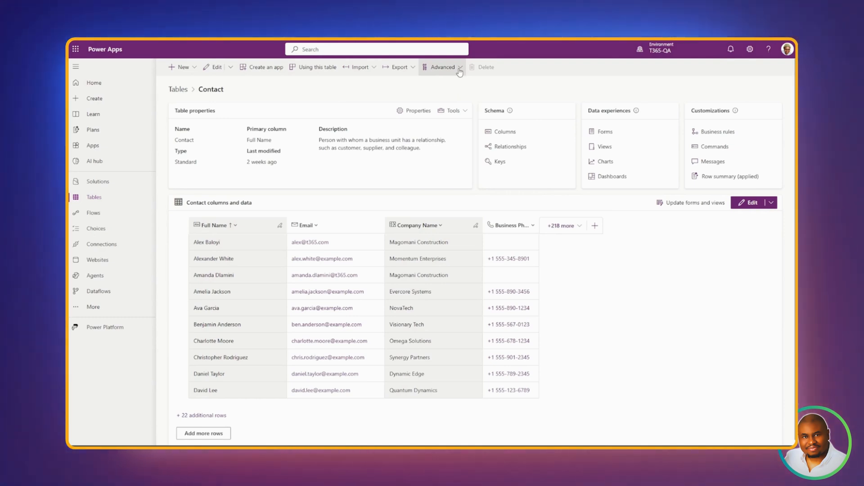
left_click(441, 67)
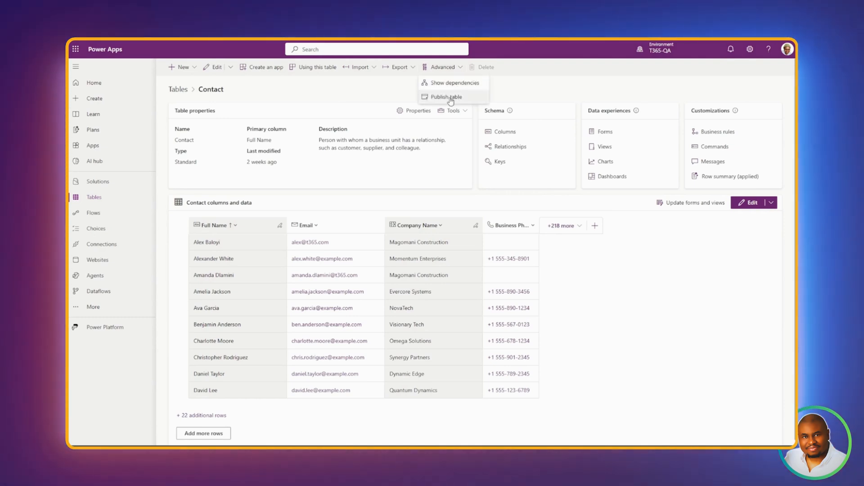
left_click(443, 66)
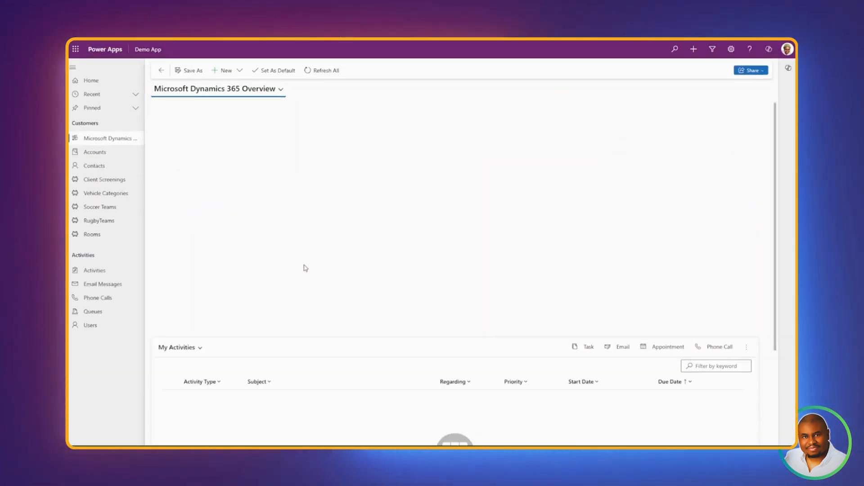
left_click(95, 166)
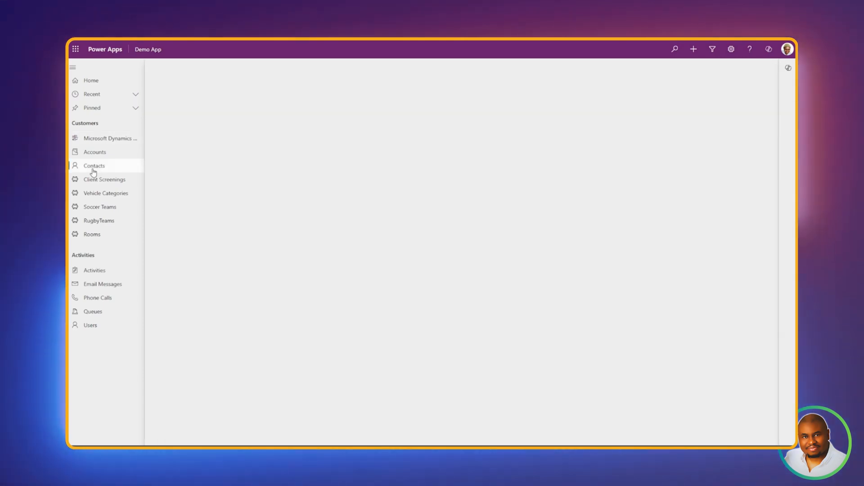
left_click(94, 165)
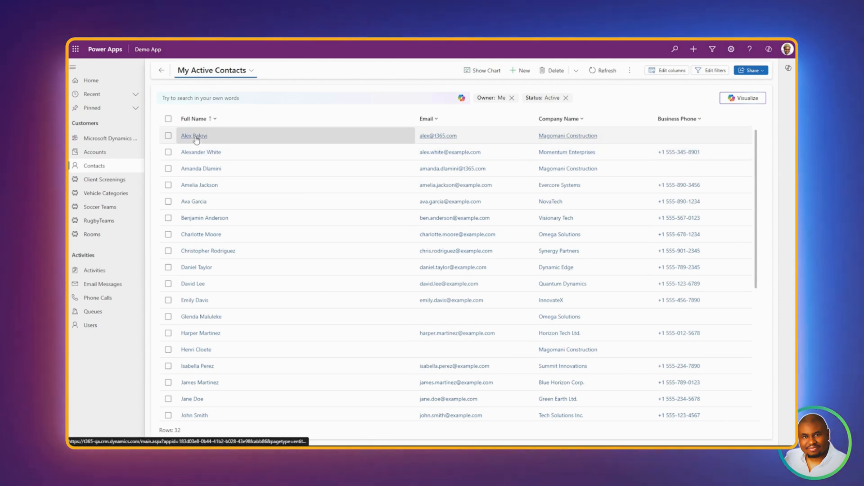
left_click(194, 136)
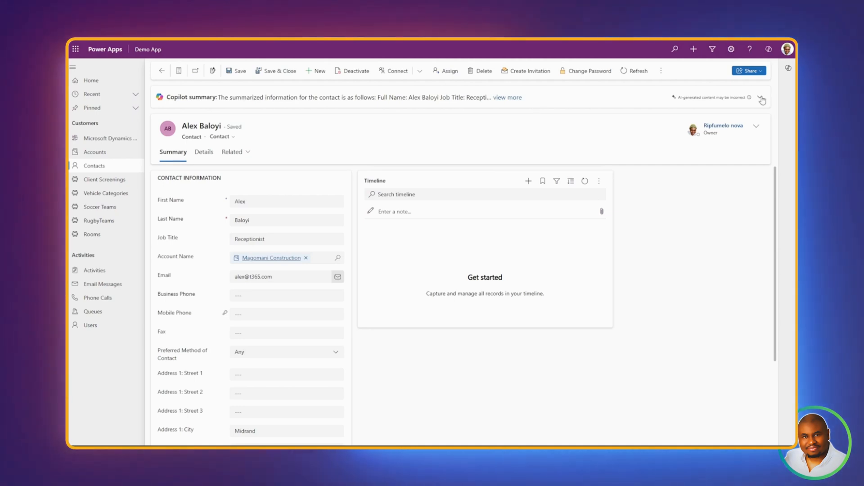
left_click(763, 100)
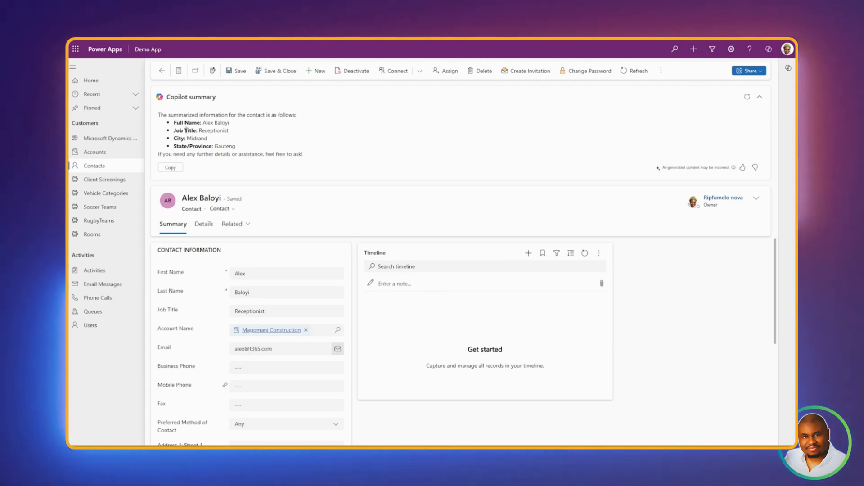
mouse_move(185, 133)
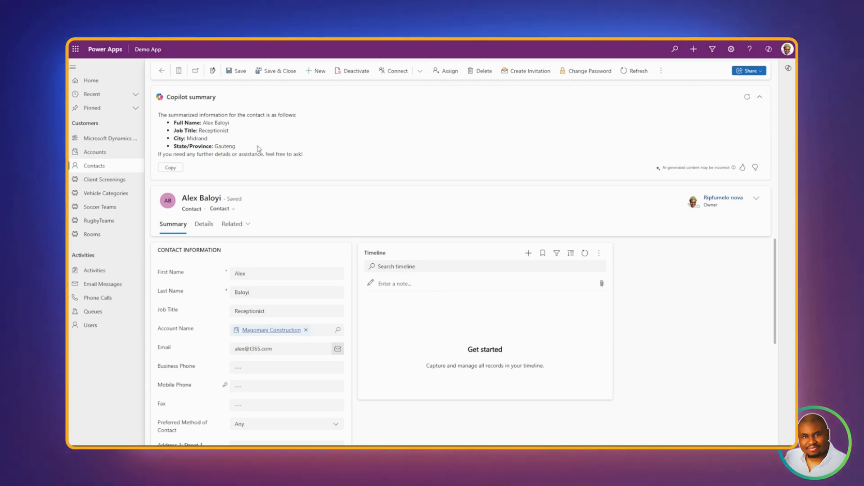
mouse_move(197, 173)
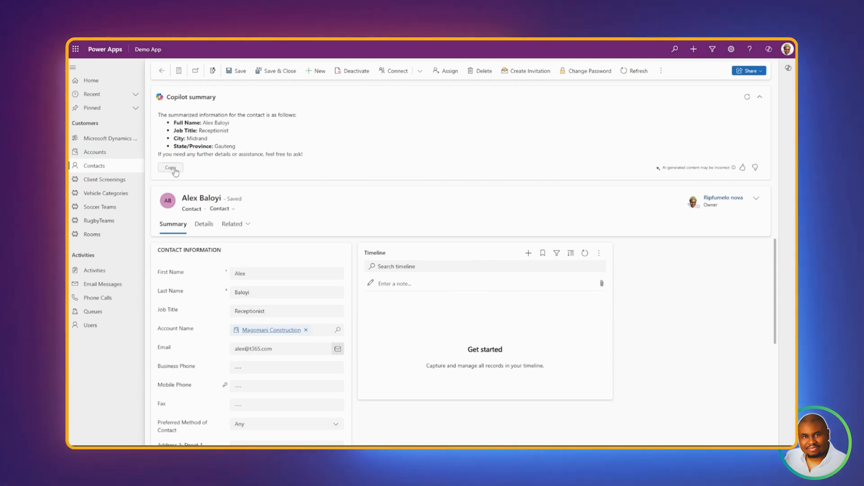
left_click(171, 167)
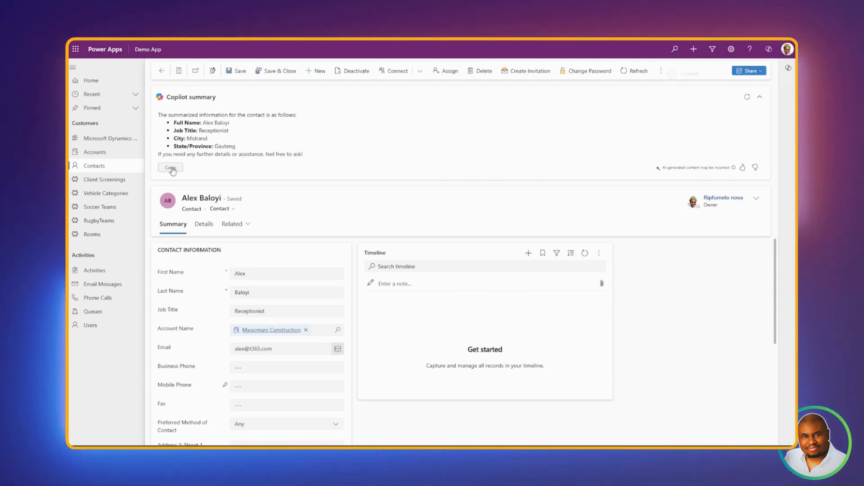
left_click(170, 167)
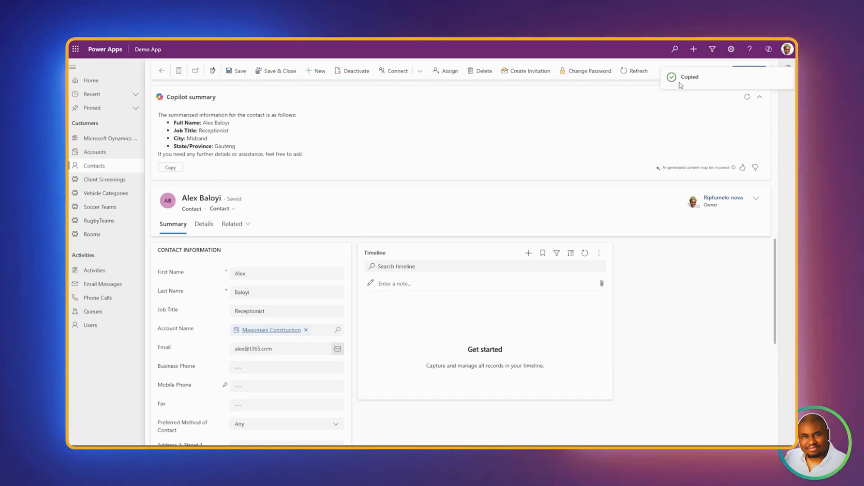